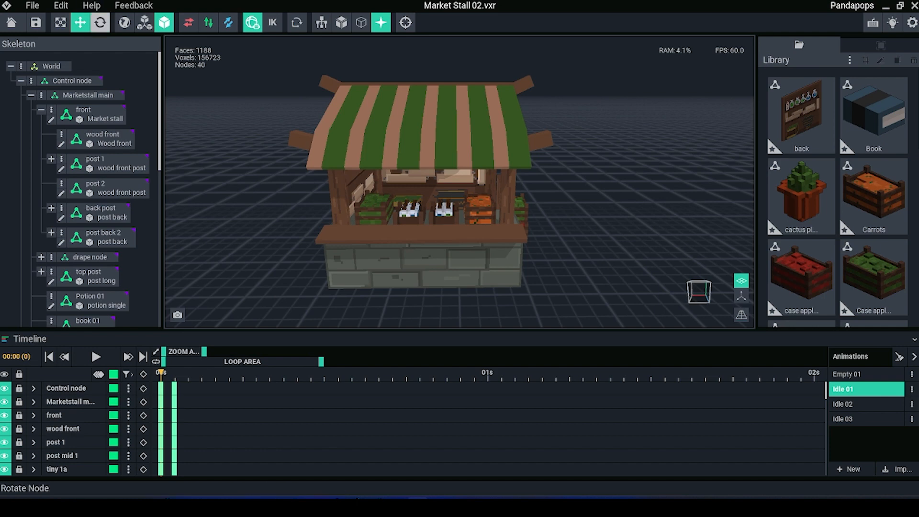
Step: Export the market stall to the Sandbox workspace with a thumbnail
left_click(32, 6)
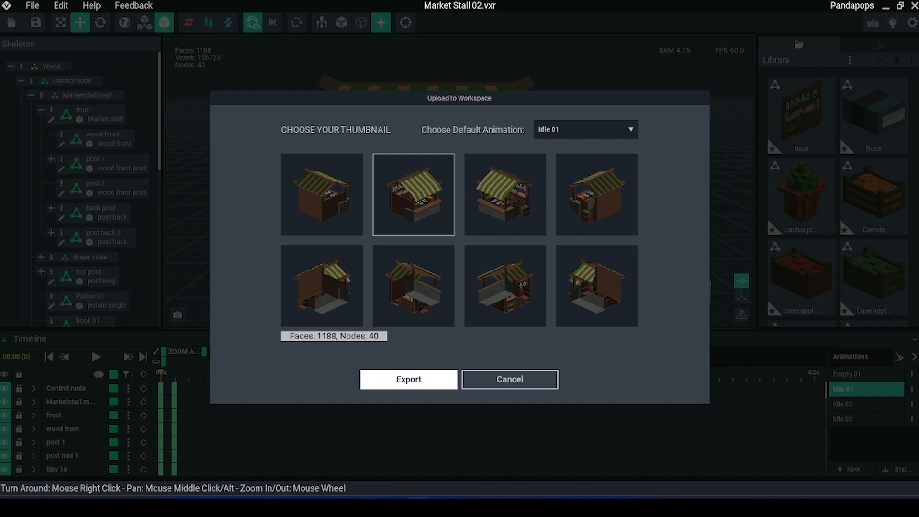
left_click(408, 379)
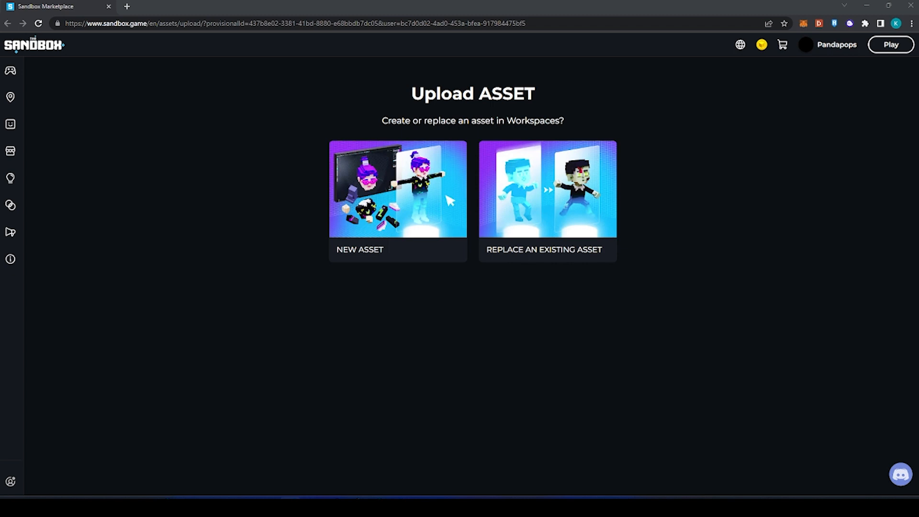
Step: Start a brand new asset upload and continue to the details page
left_click(397, 189)
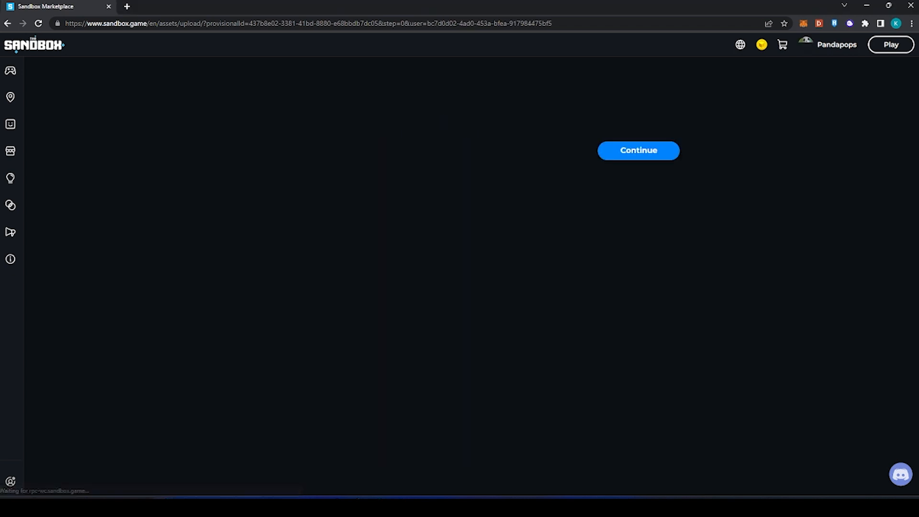
left_click(638, 150)
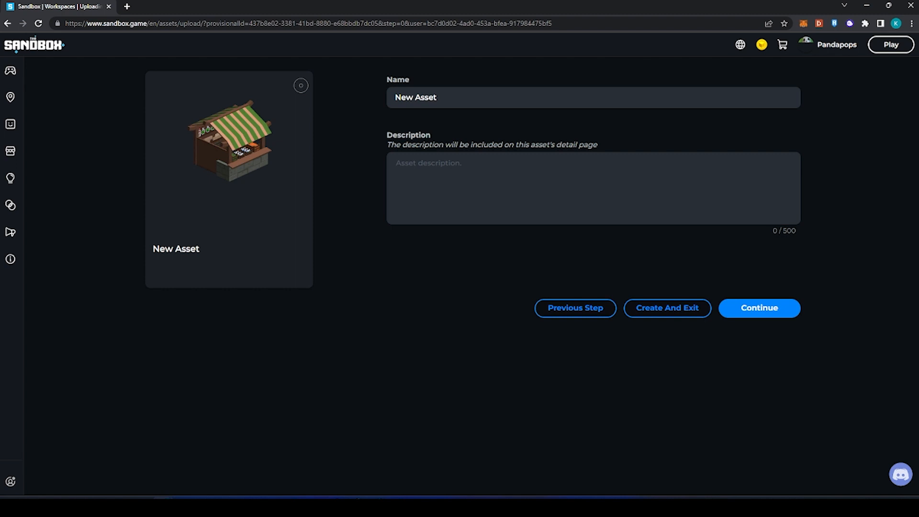
Step: Name the asset 'Pandonian Goods market stall test' and tag it Building, Fantasy, Medieval
left_click(758, 308)
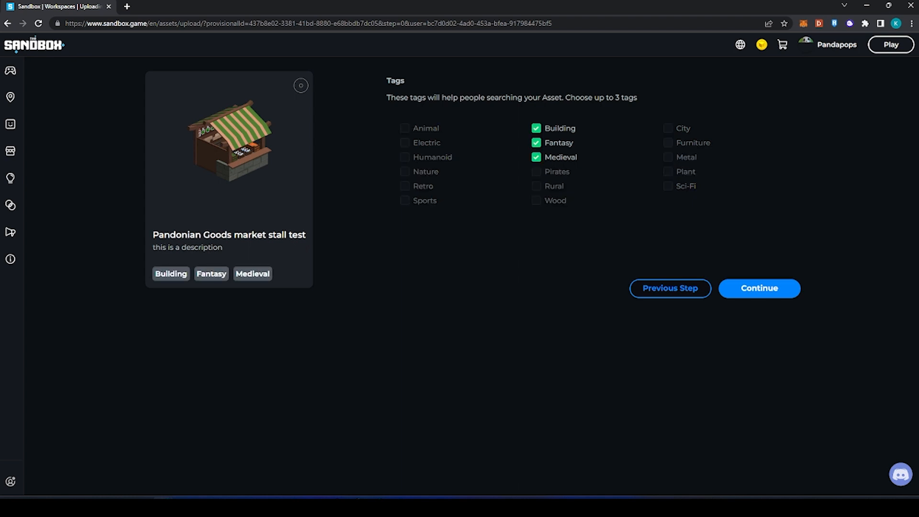
left_click(758, 288)
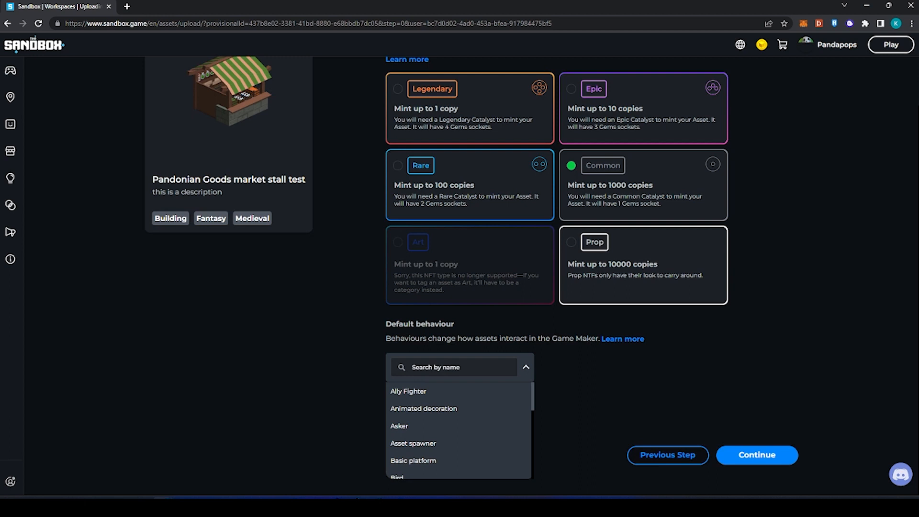
Step: Set the asset's default behaviour to Animated Decoration
left_click(525, 367)
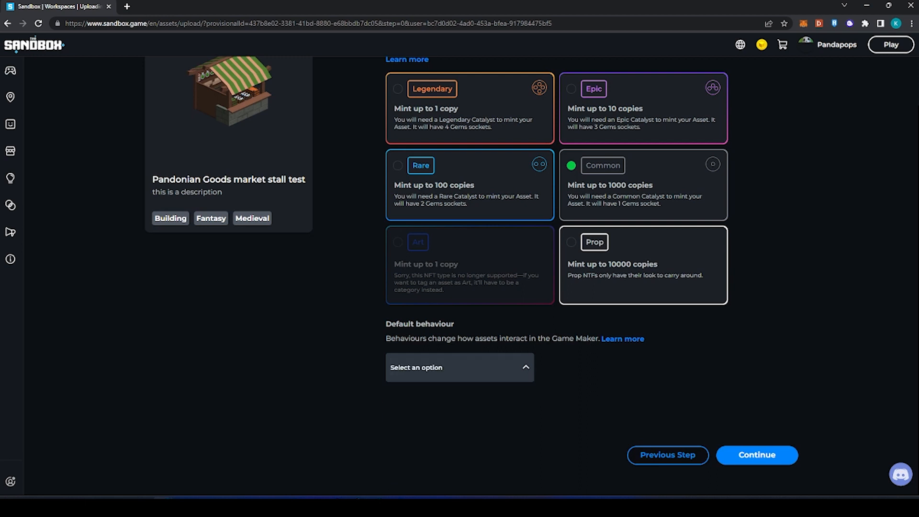
left_click(459, 367)
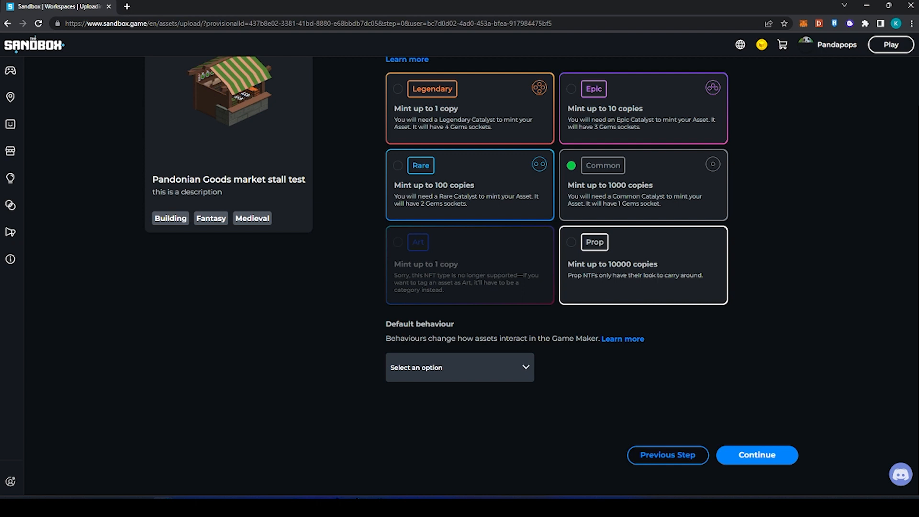
left_click(459, 367)
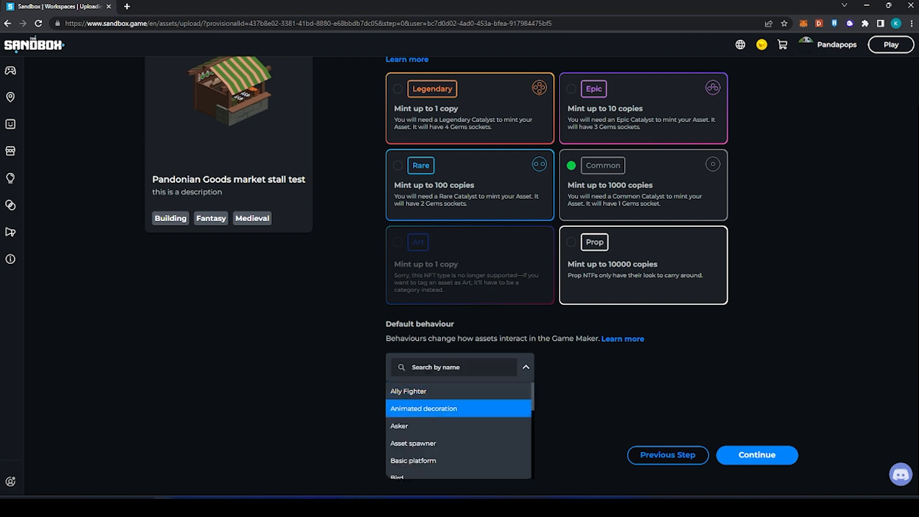
left_click(423, 407)
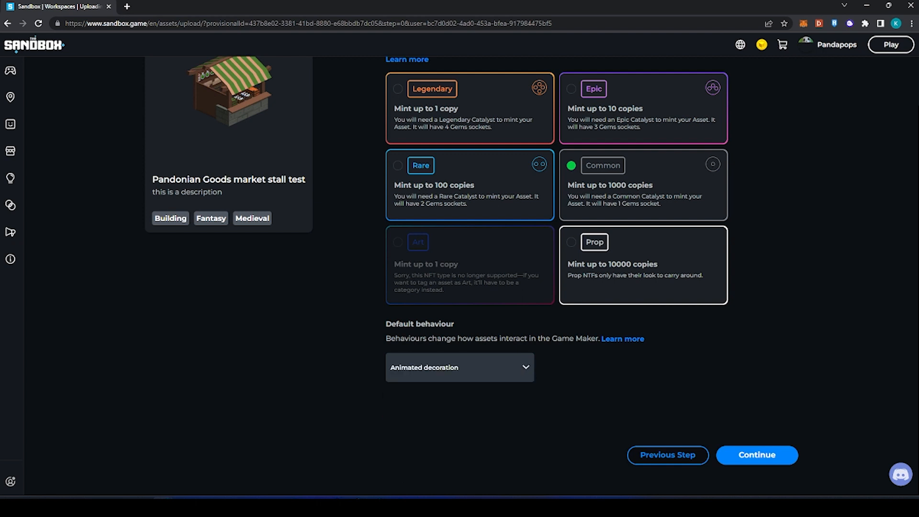
Step: Add a Defense gem and create the stall asset
left_click(756, 454)
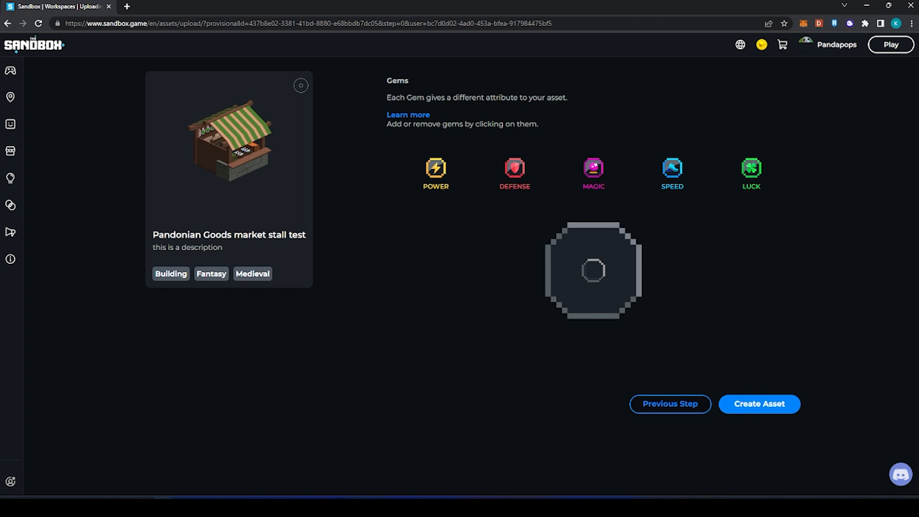
left_click(513, 170)
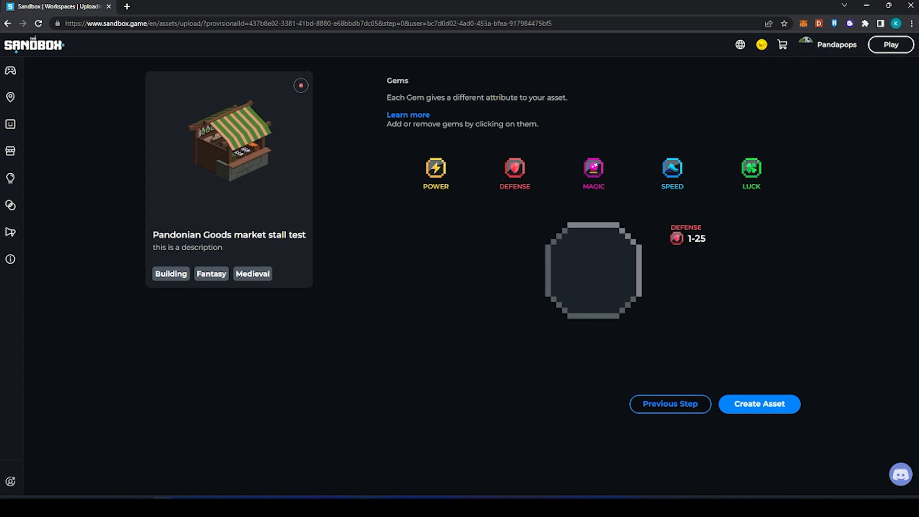
left_click(757, 404)
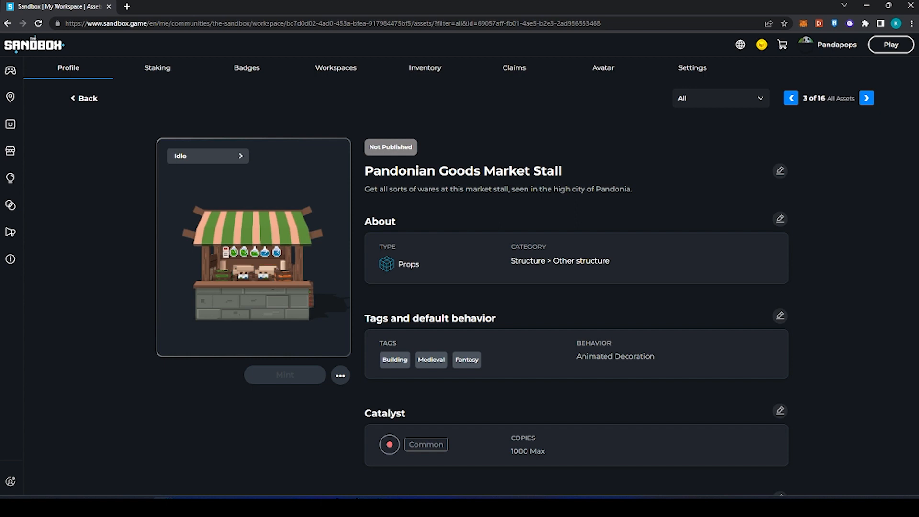
Step: Review the asset page, leaving name and description unchanged, down to the Defense gem
left_click(339, 375)
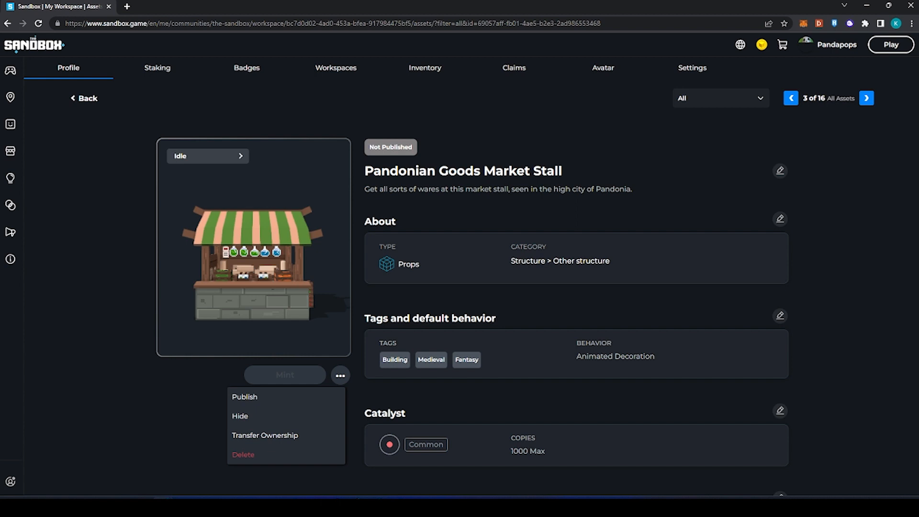
left_click(780, 170)
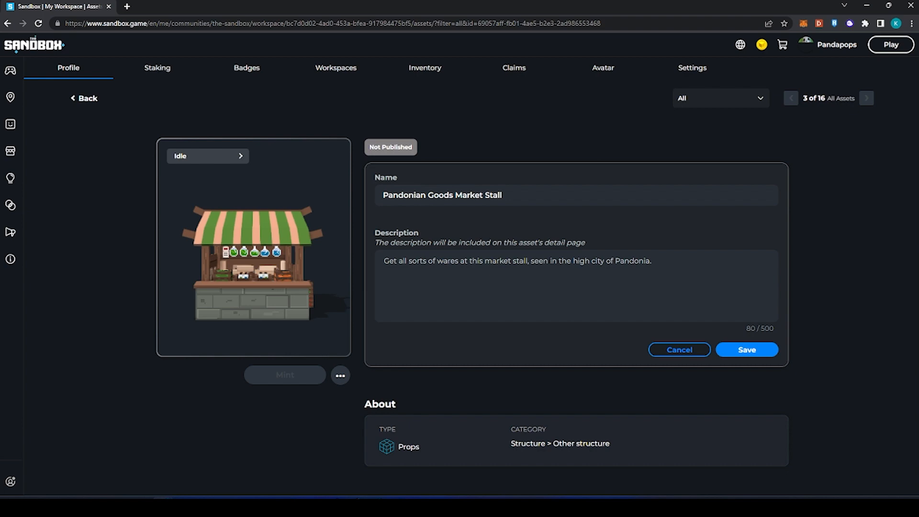
left_click(746, 350)
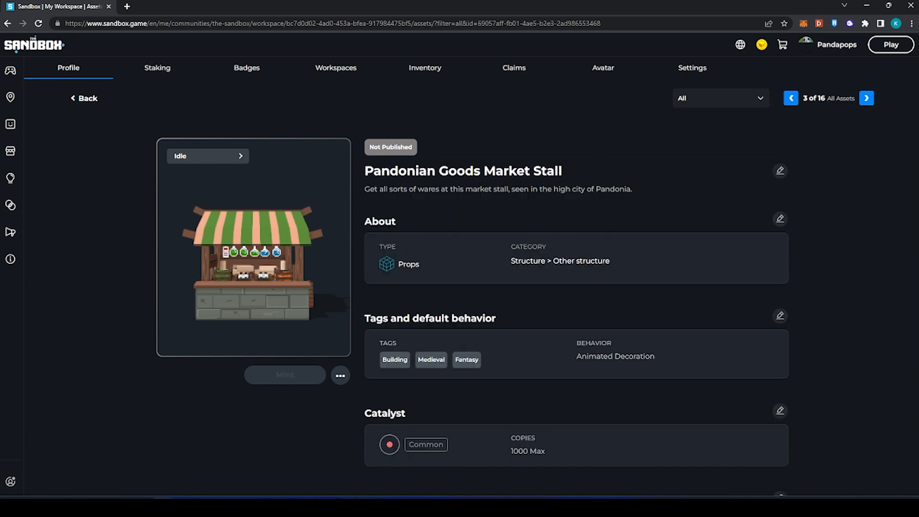
scroll("down", 3)
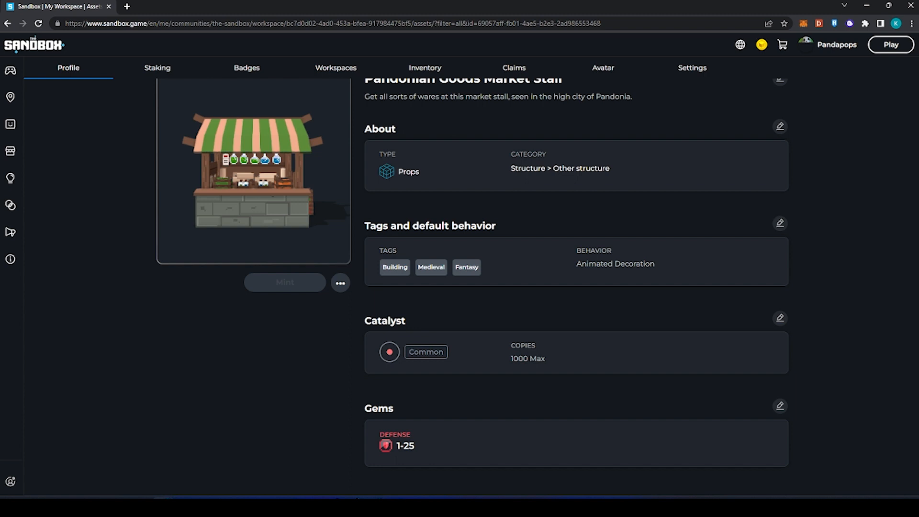
scroll("down", 3)
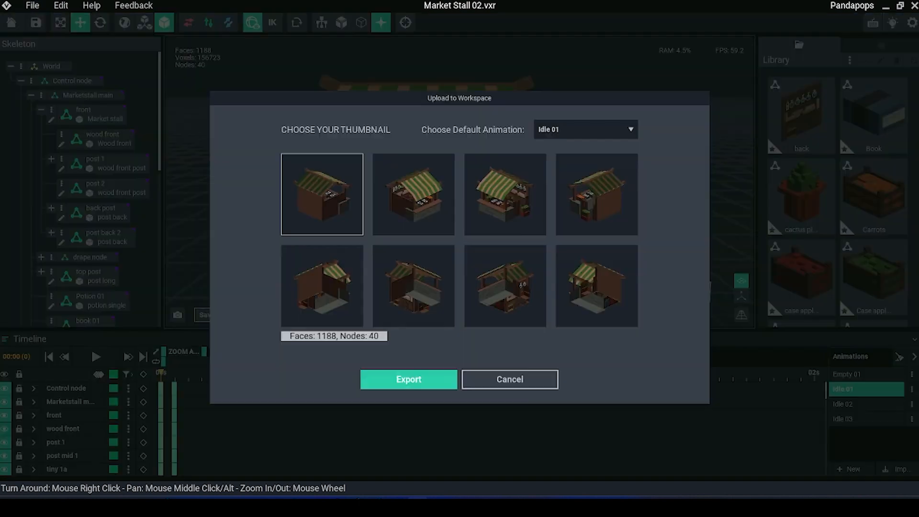
Step: Re-export the stall with the first thumbnail and show the existing-asset filter options
left_click(413, 194)
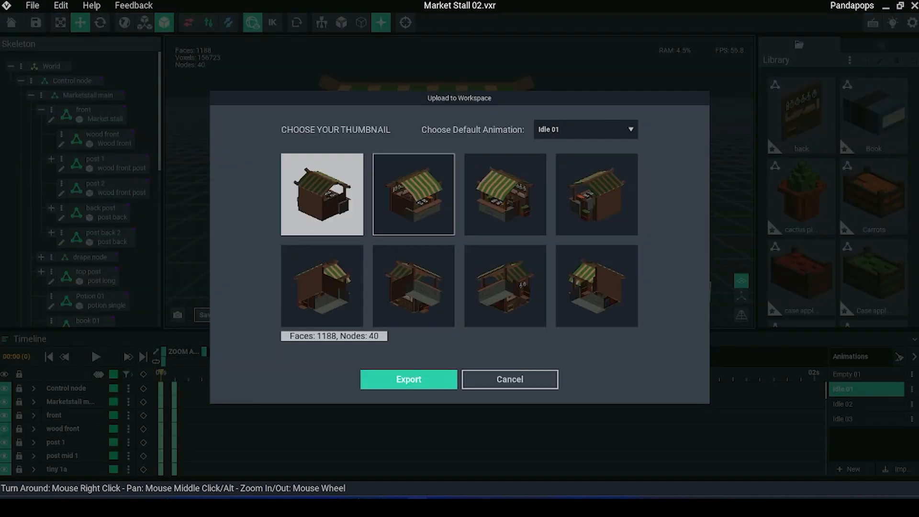
left_click(408, 379)
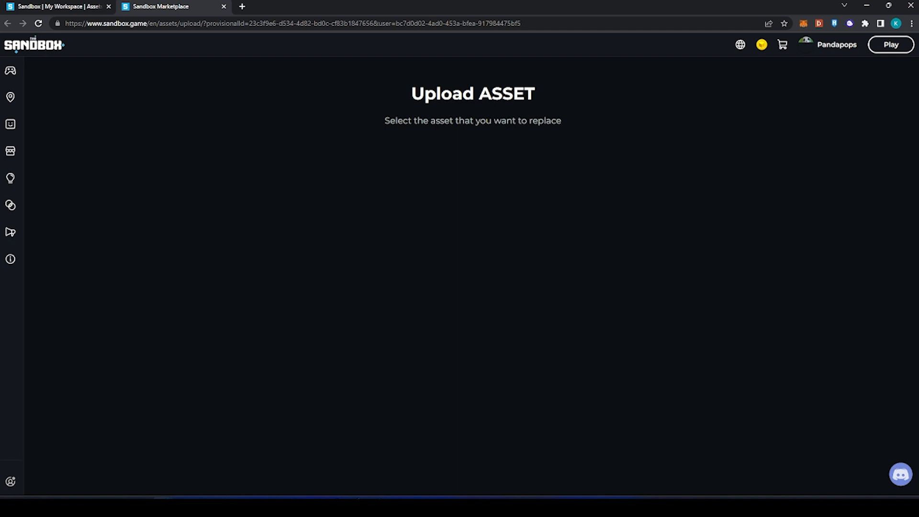
left_click(658, 150)
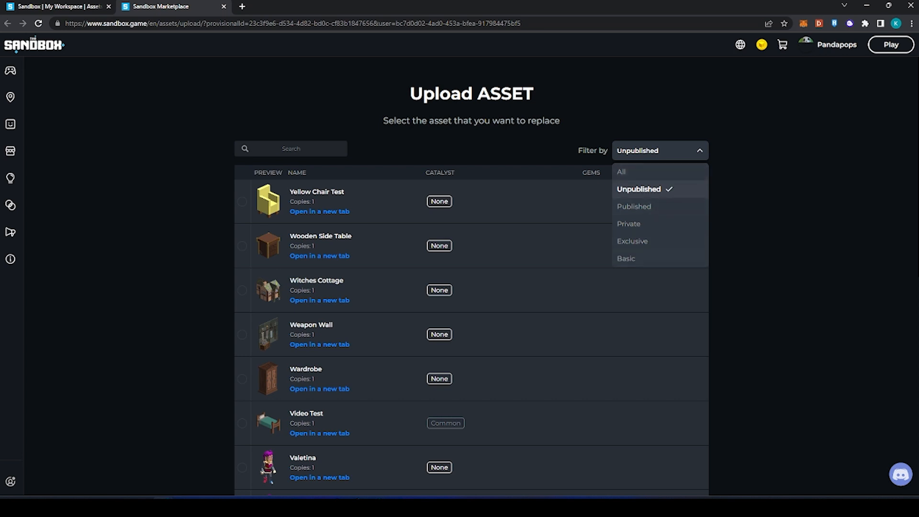
Step: Filter to All assets and replace Pandonian Goods Market Stall with the new export
left_click(620, 172)
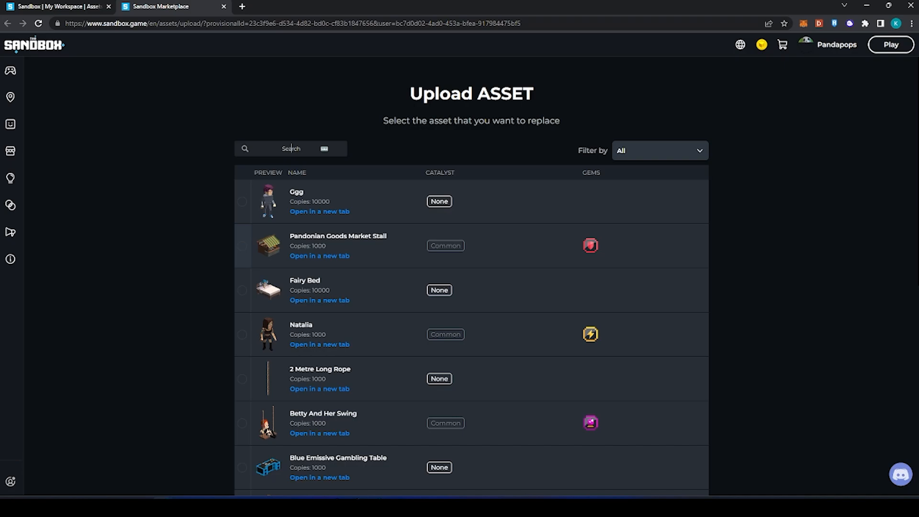
left_click(242, 244)
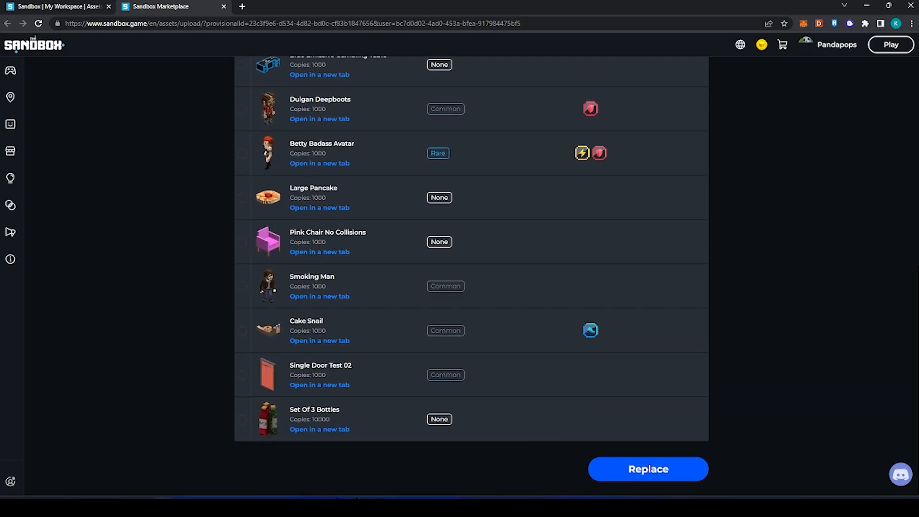
scroll("up", 3)
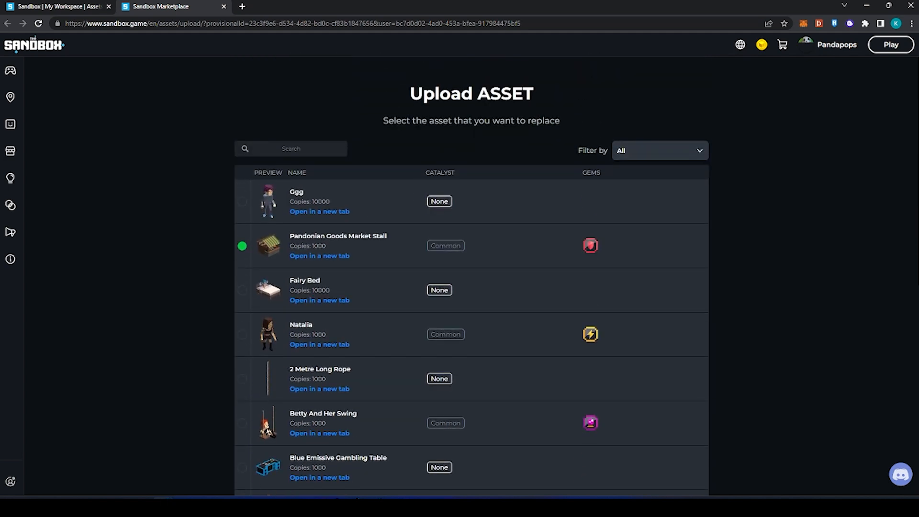
left_click(338, 245)
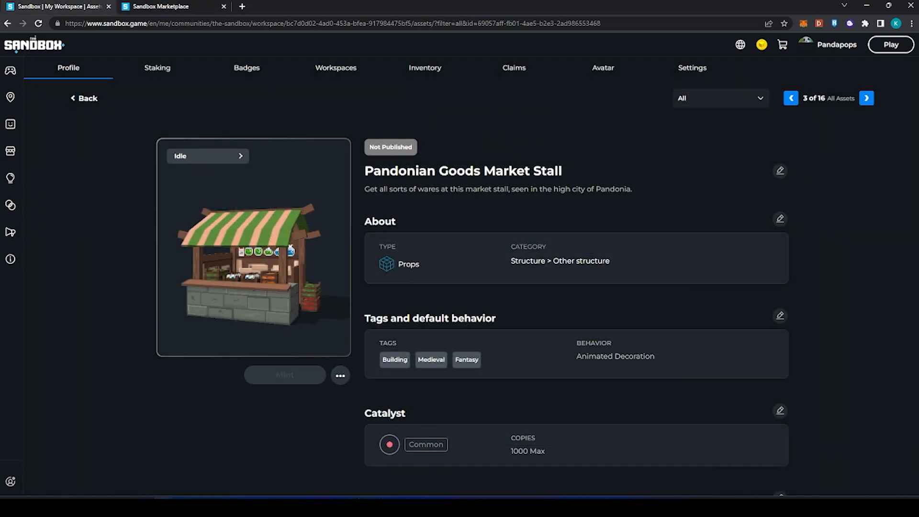